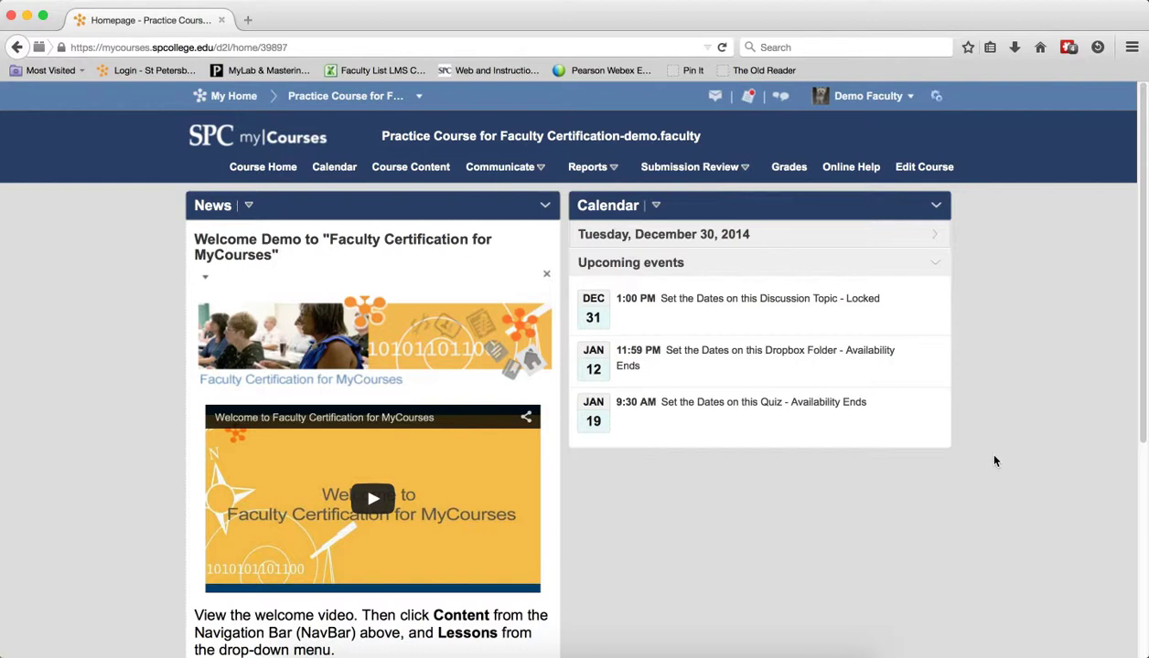
mouse_move(690, 172)
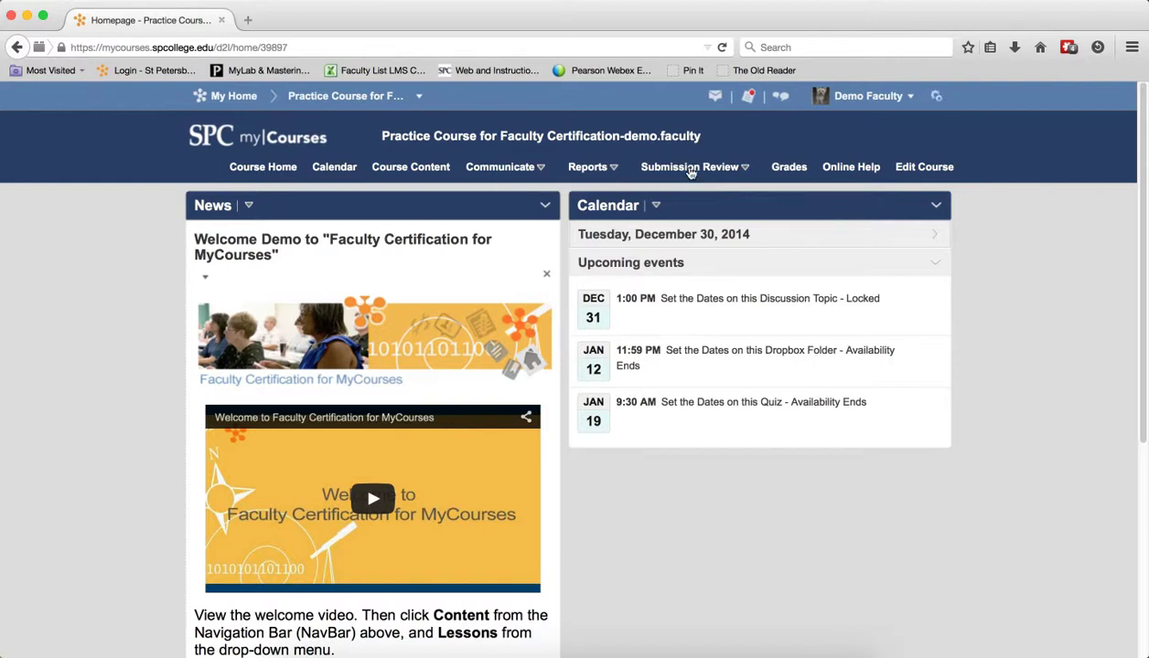
Go to the course's Dropbox Folders list via Submission Review > Dropboxes.
click(689, 166)
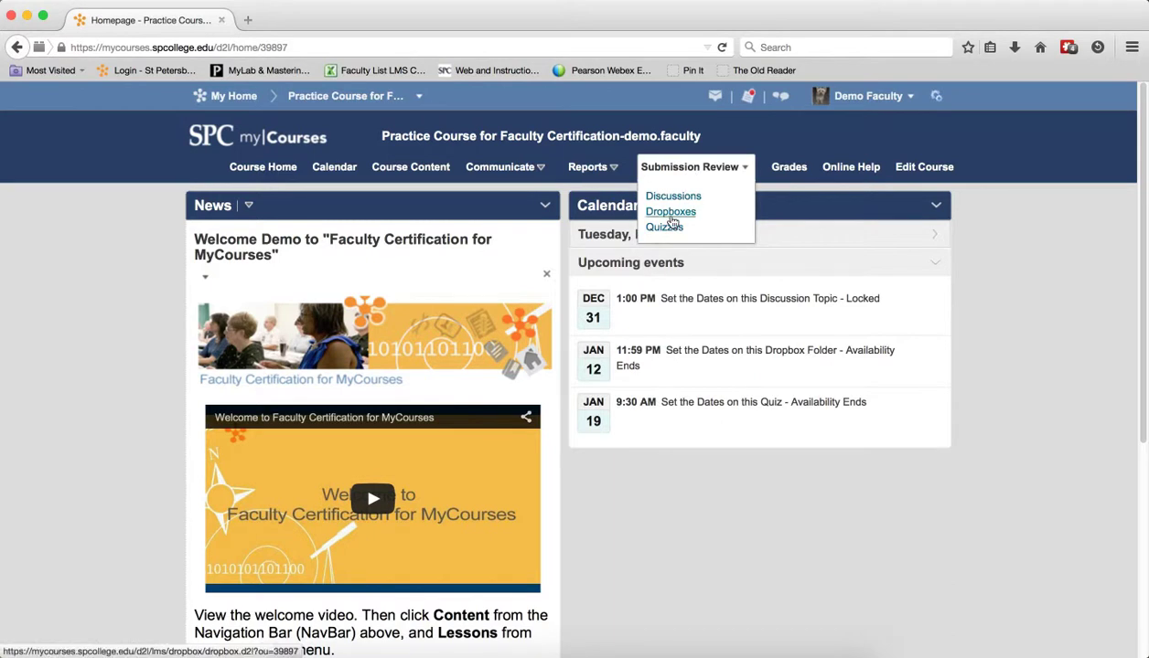
click(670, 212)
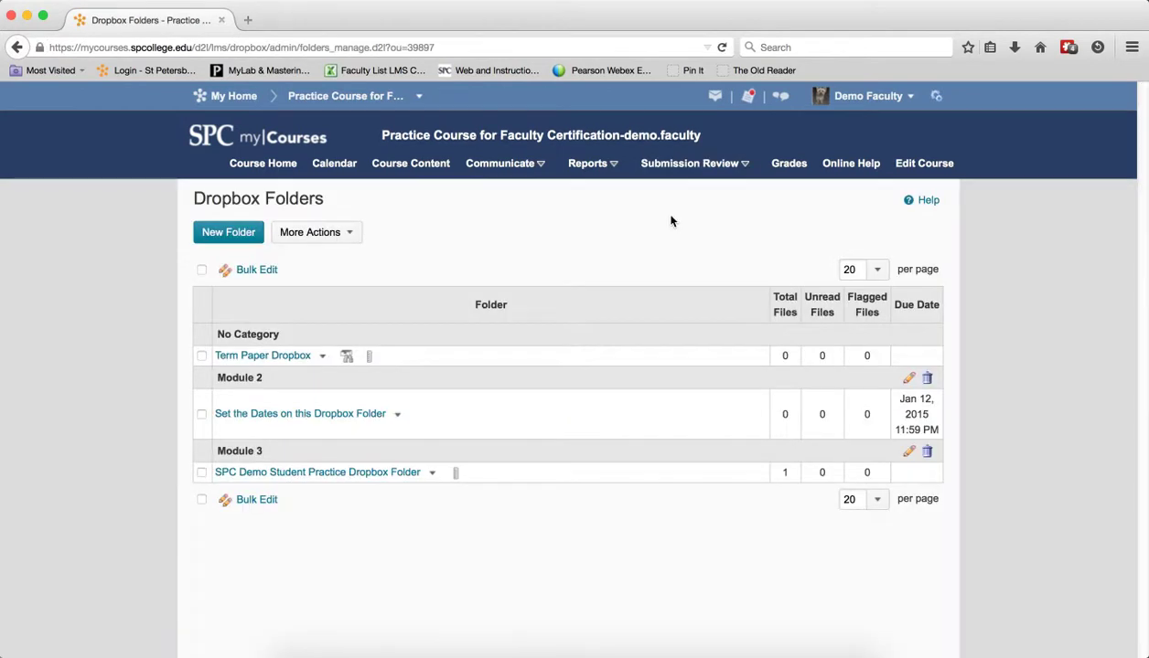
Edit 'SPC Demo Student Practice Dropbox Folder' and start adding a rubric under Rubrics.
click(431, 472)
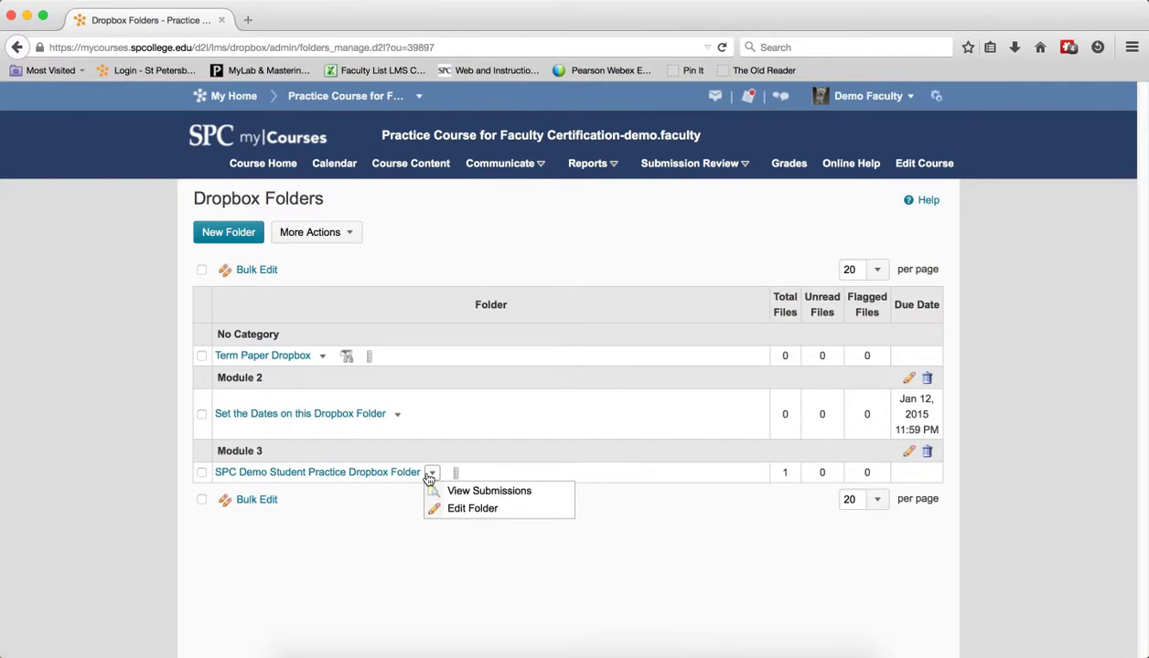
mouse_move(454, 514)
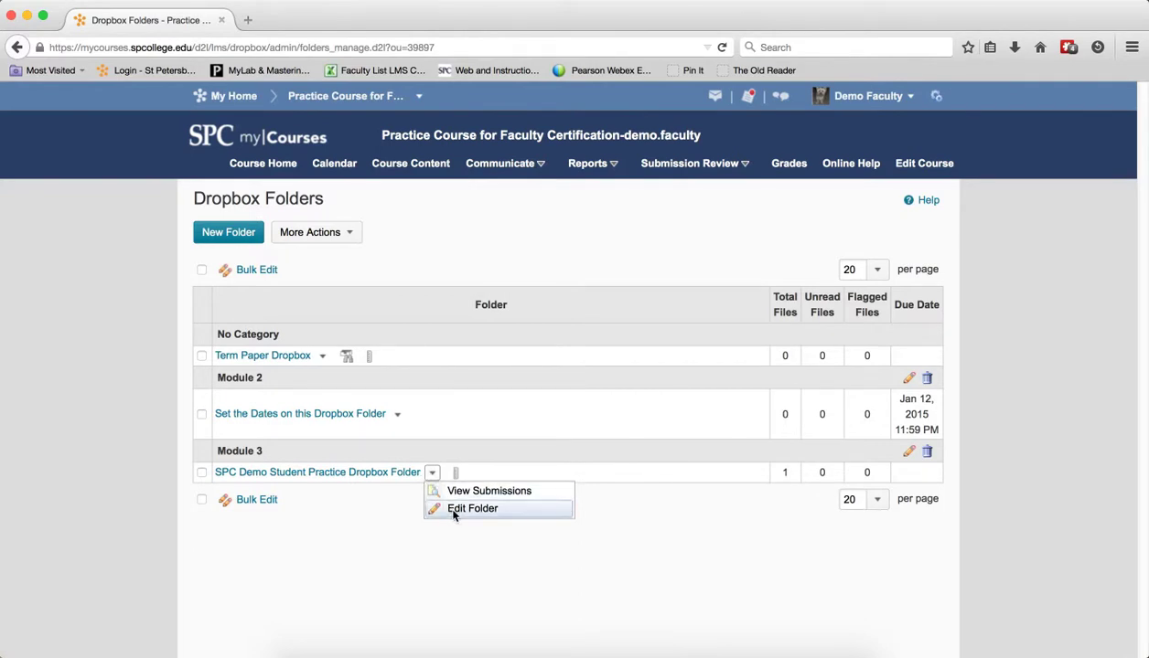
click(471, 509)
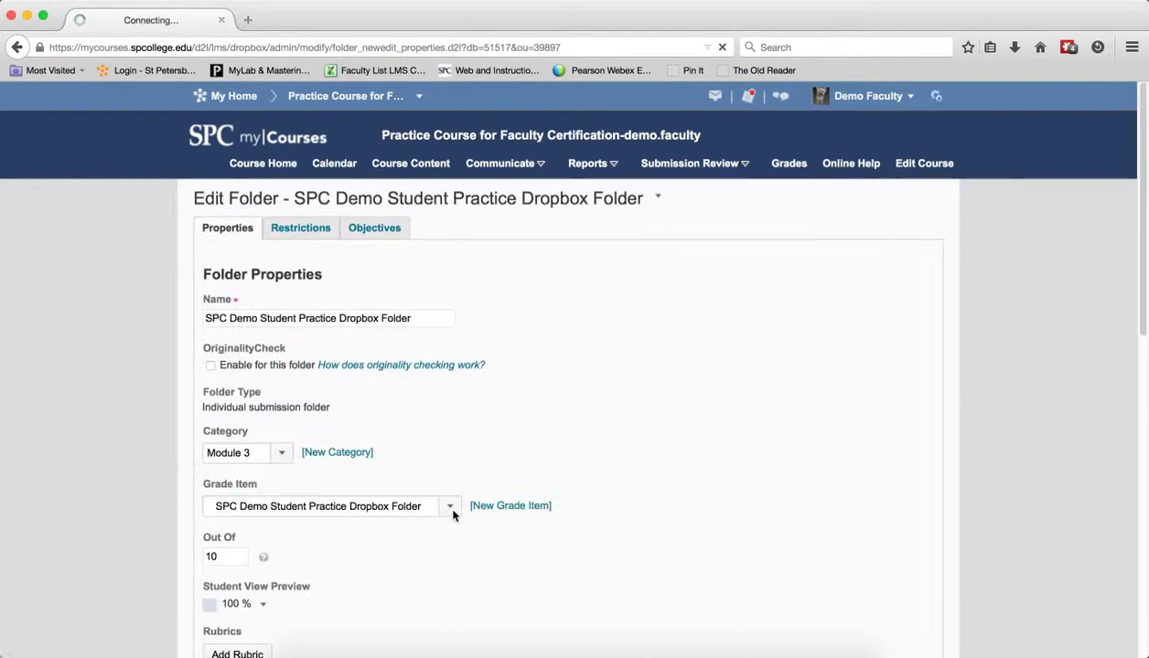
scroll(down, 3)
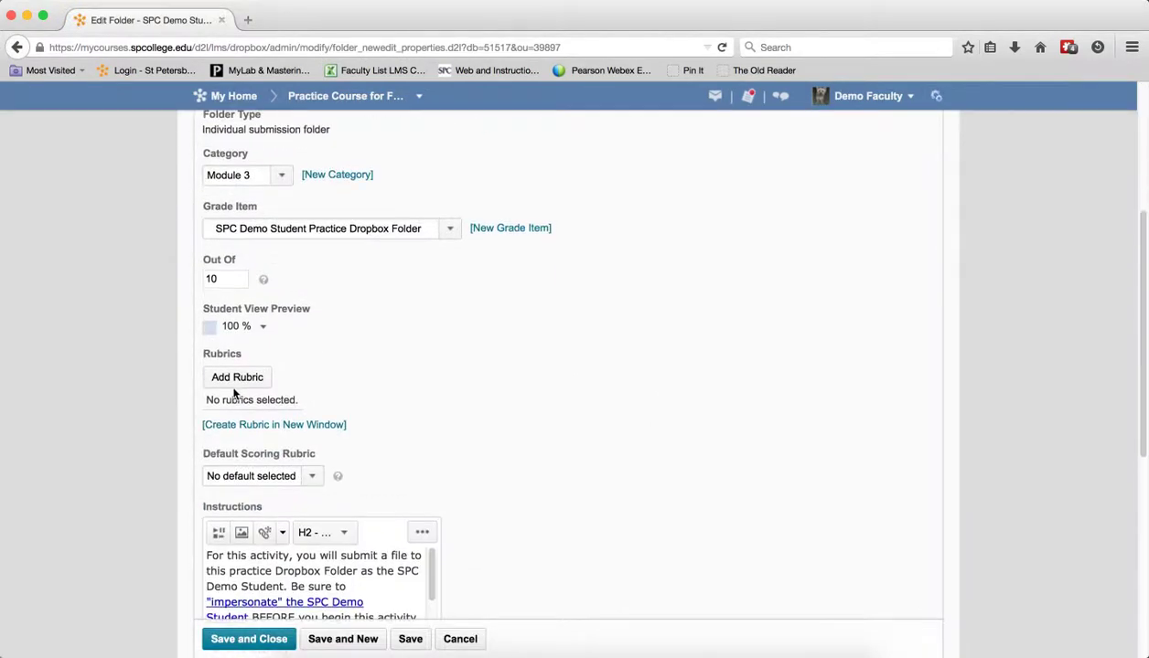
mouse_move(238, 377)
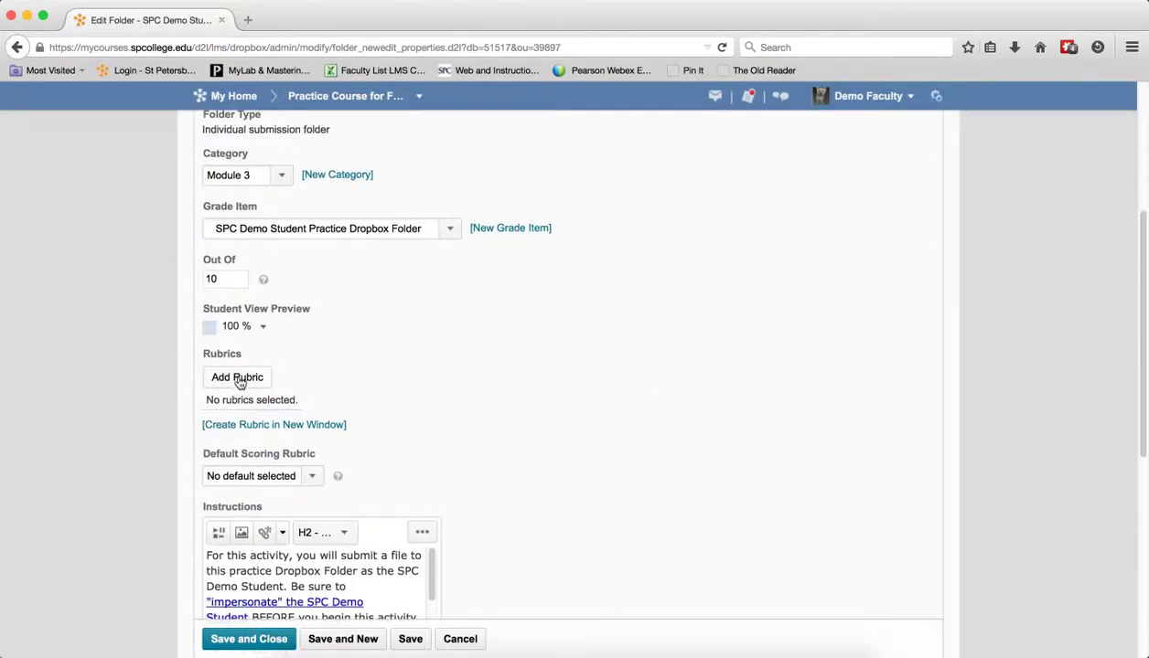
click(238, 376)
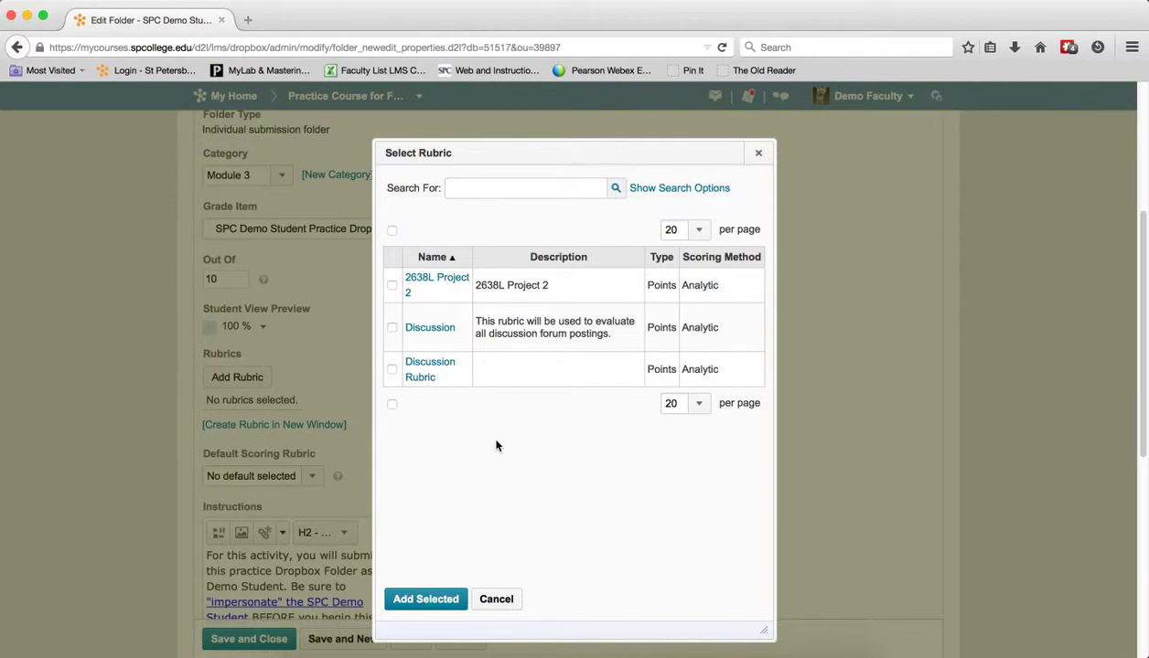
mouse_move(399, 301)
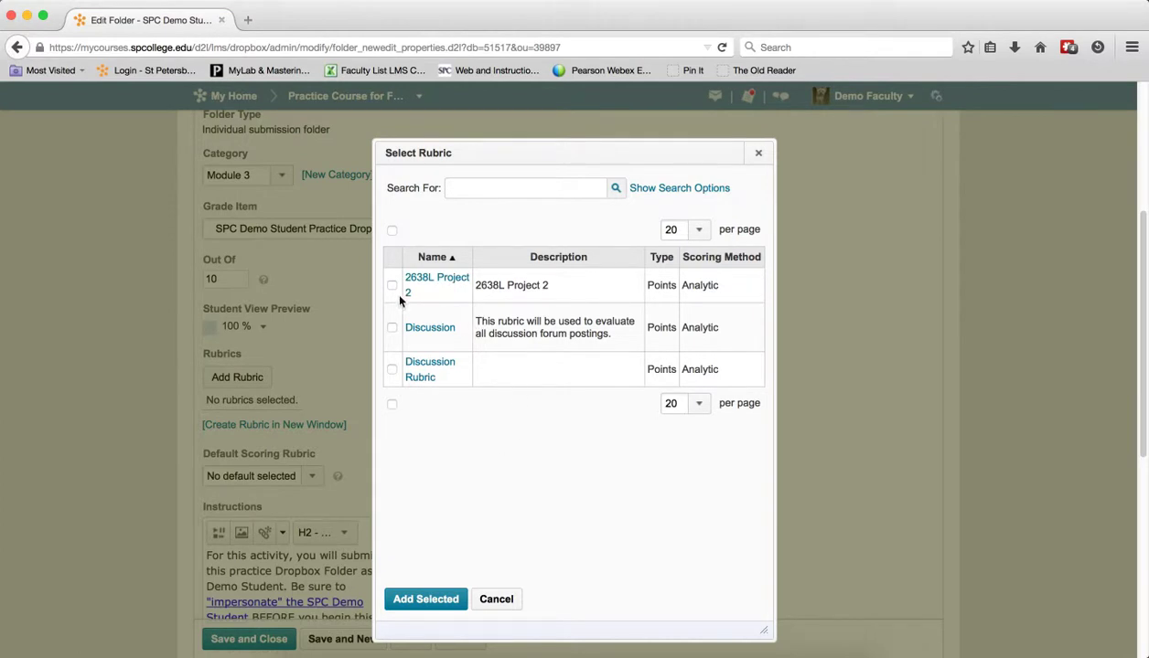
Attach the '2638L Project 2' rubric to the folder and save and close it.
click(392, 286)
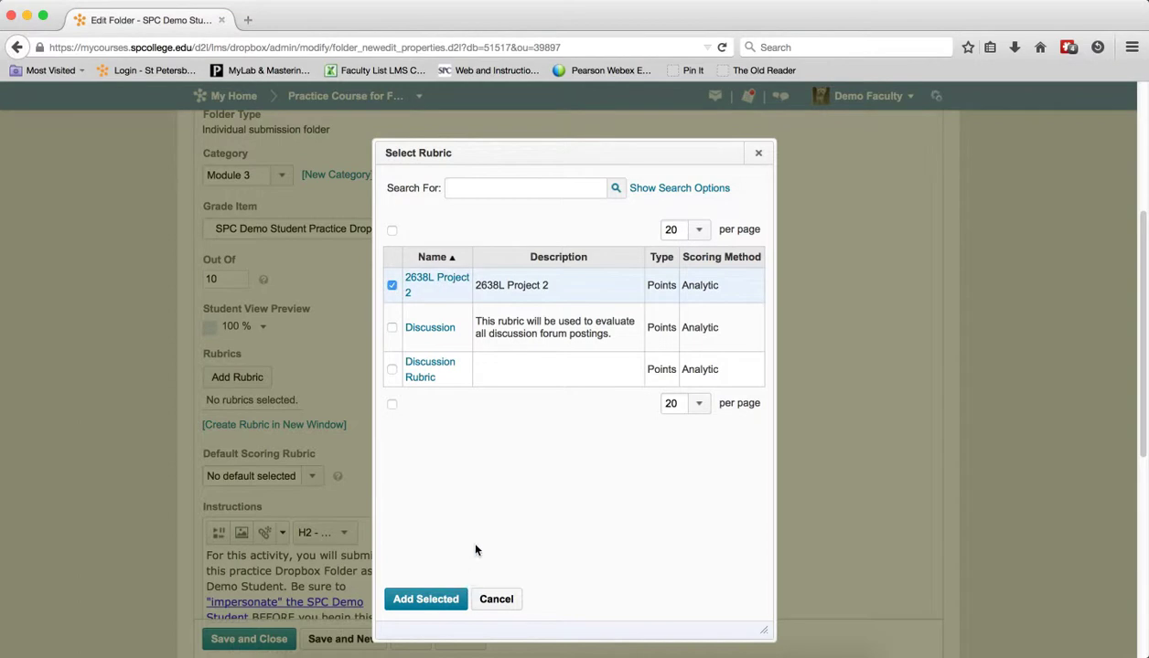
mouse_move(446, 593)
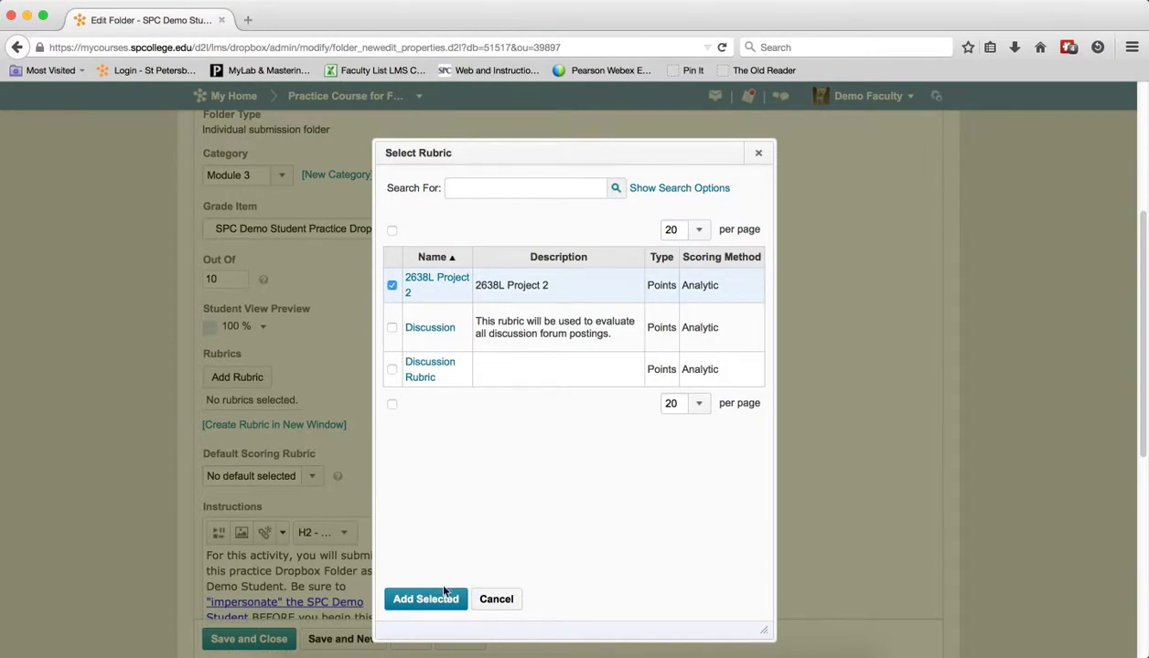
click(424, 600)
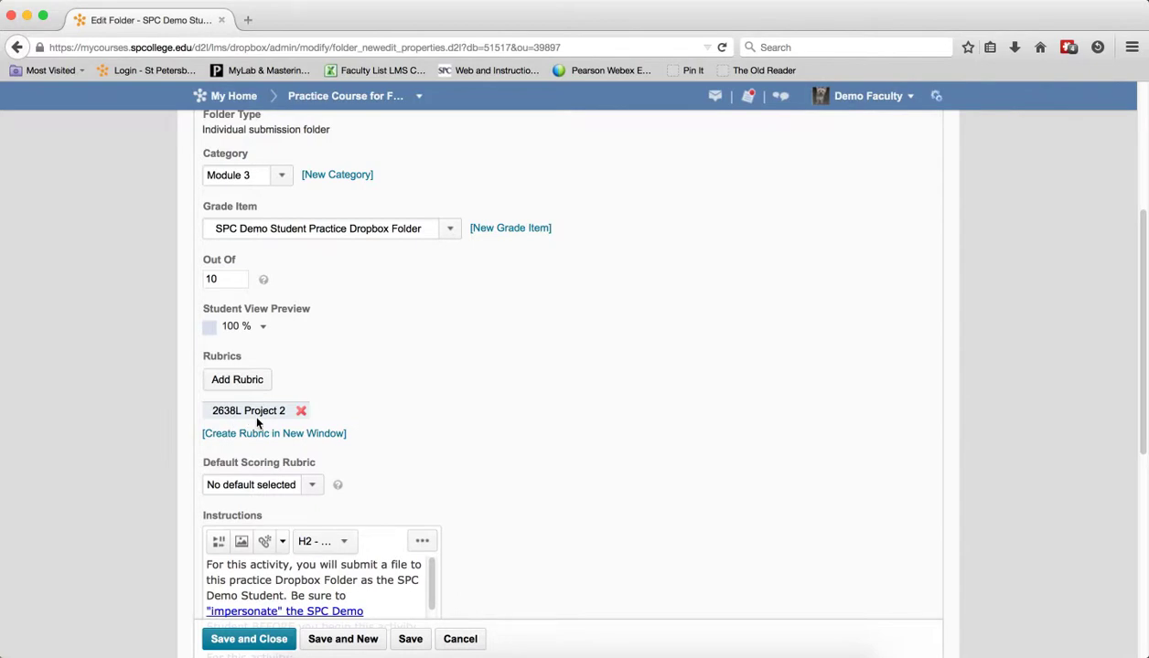
click(248, 638)
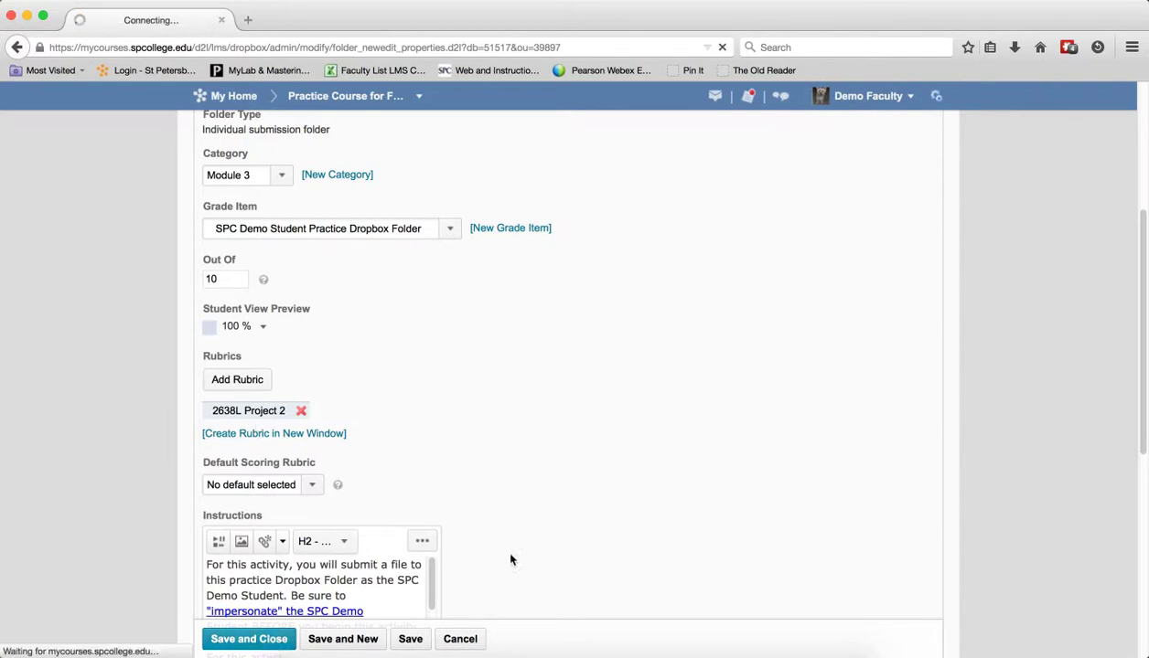